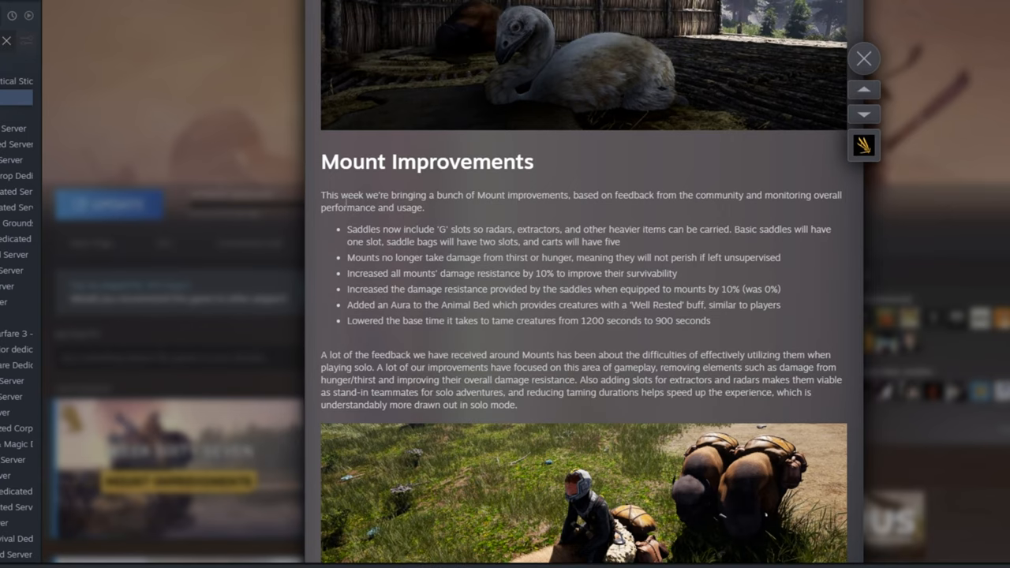
{"action": "mouse_move", "coordinate": [266, 176]}
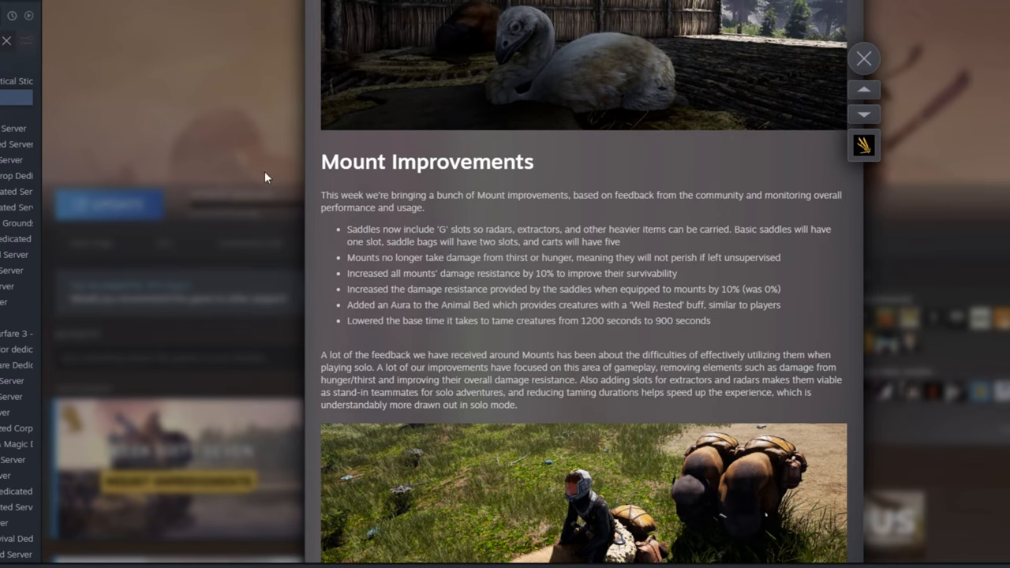
{"action": "mouse_move", "coordinate": [386, 246]}
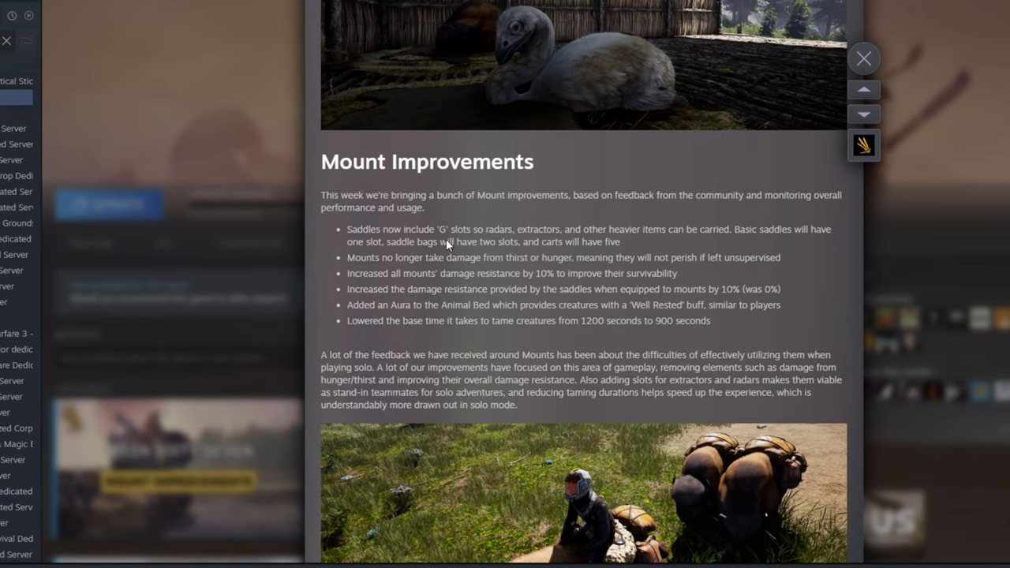
{"action": "mouse_move", "coordinate": [504, 242]}
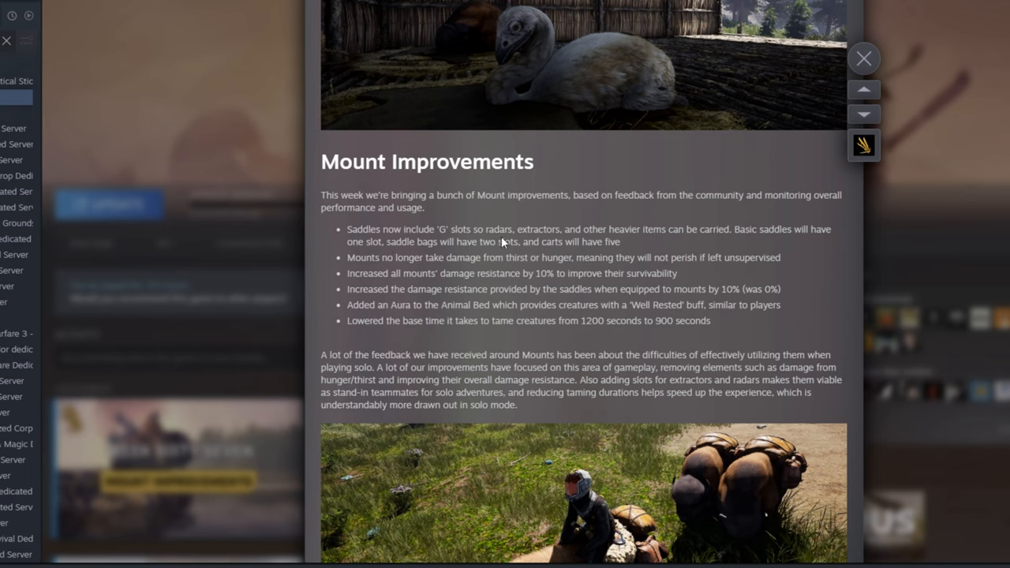
{"action": "mouse_move", "coordinate": [610, 241]}
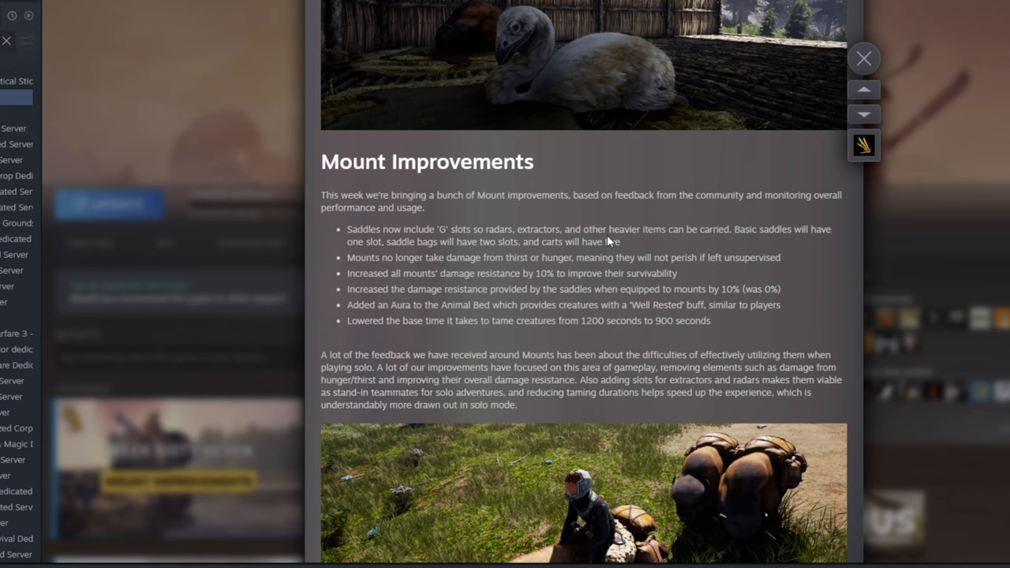
{"action": "mouse_move", "coordinate": [347, 250]}
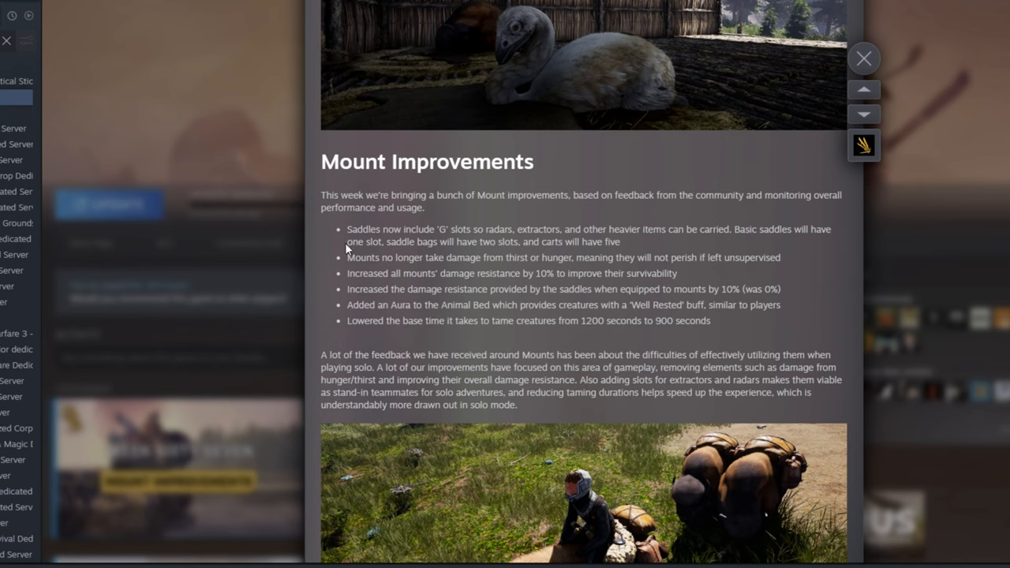
{"action": "mouse_move", "coordinate": [420, 249]}
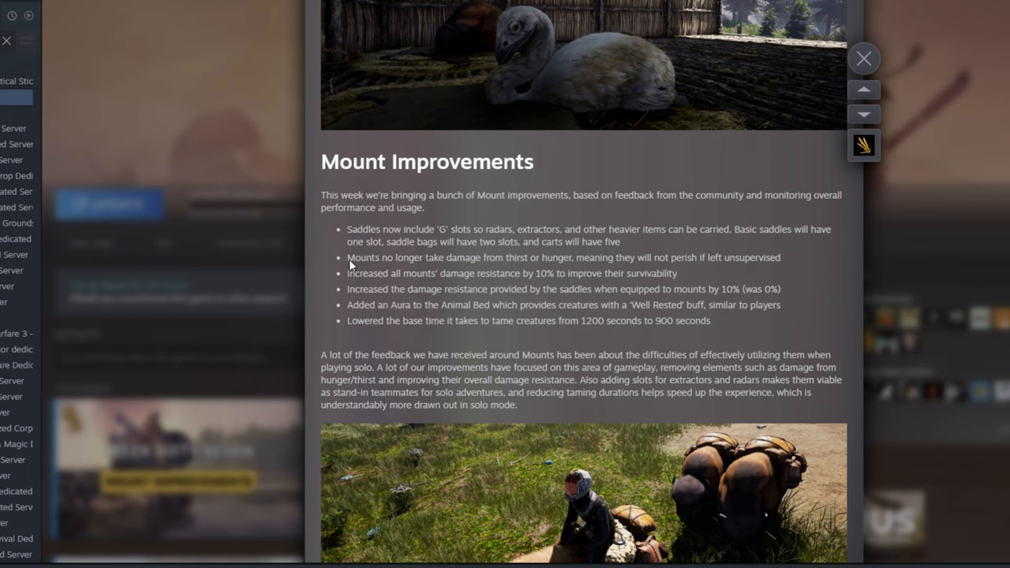
{"action": "mouse_move", "coordinate": [553, 267]}
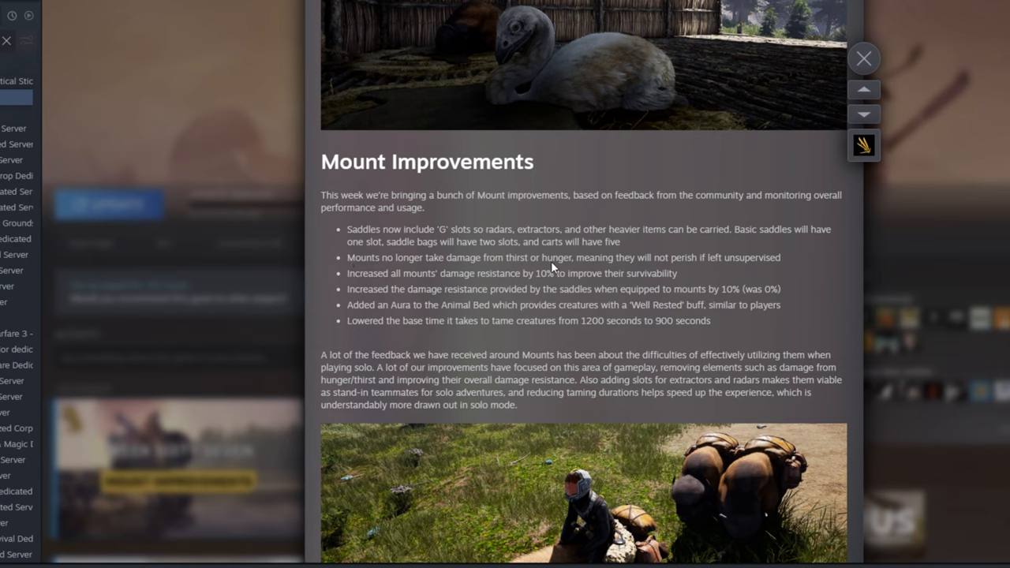
{"action": "mouse_move", "coordinate": [661, 268]}
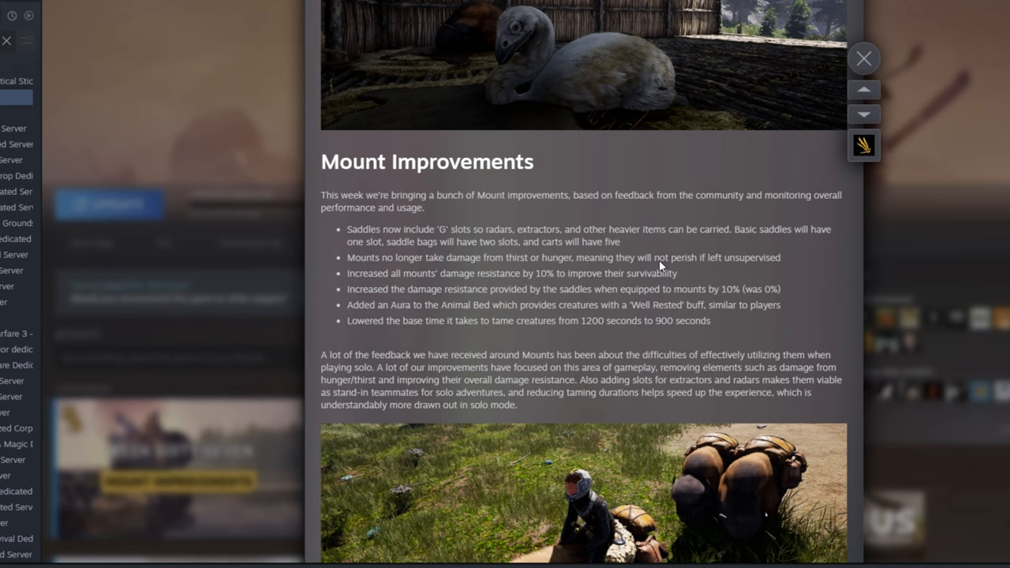
{"action": "mouse_move", "coordinate": [656, 266]}
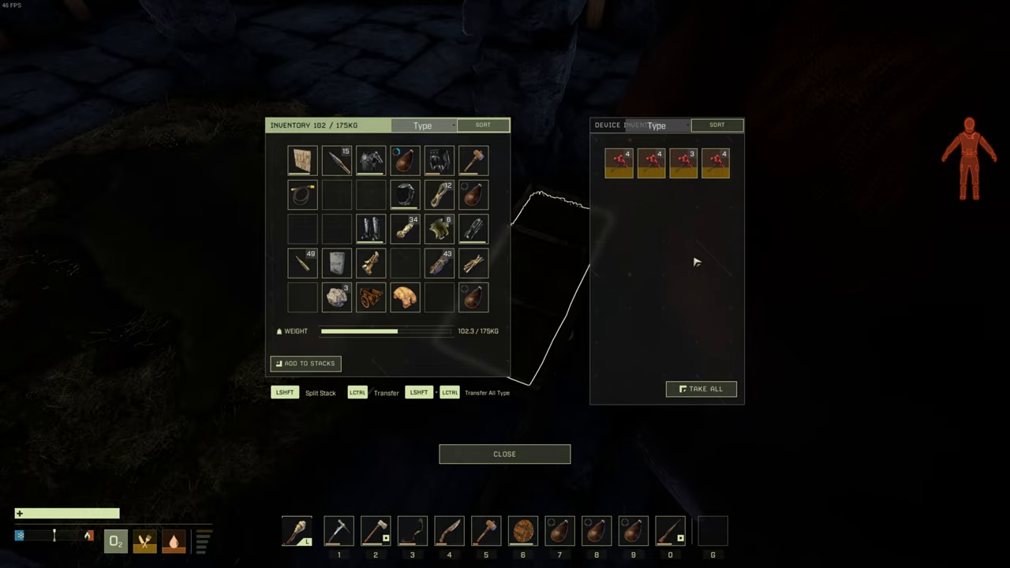
View the player inventory beside the device storage holding four item stacks.
{"action": "left_click", "coordinate": [504, 454]}
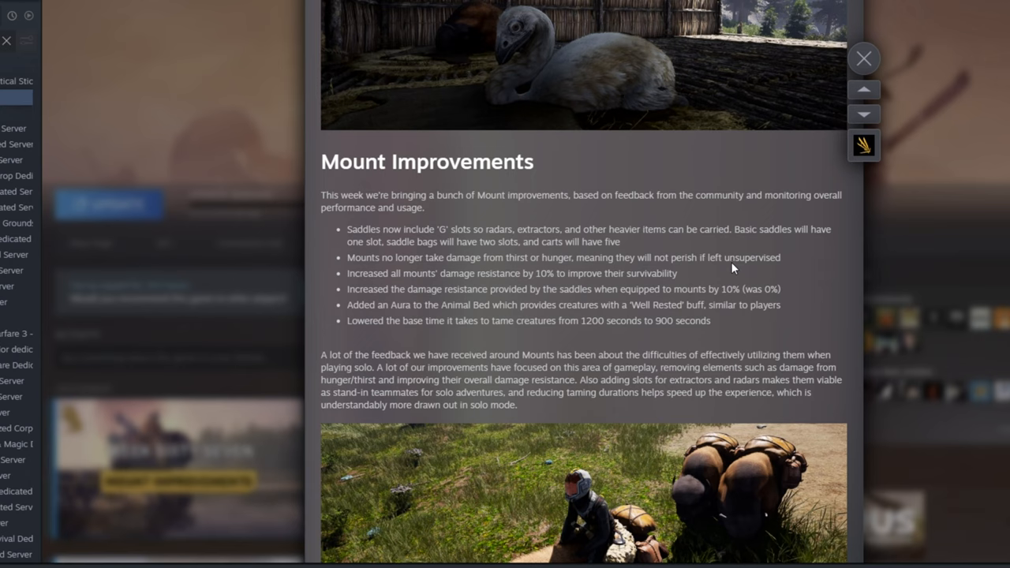
{"action": "mouse_move", "coordinate": [530, 308]}
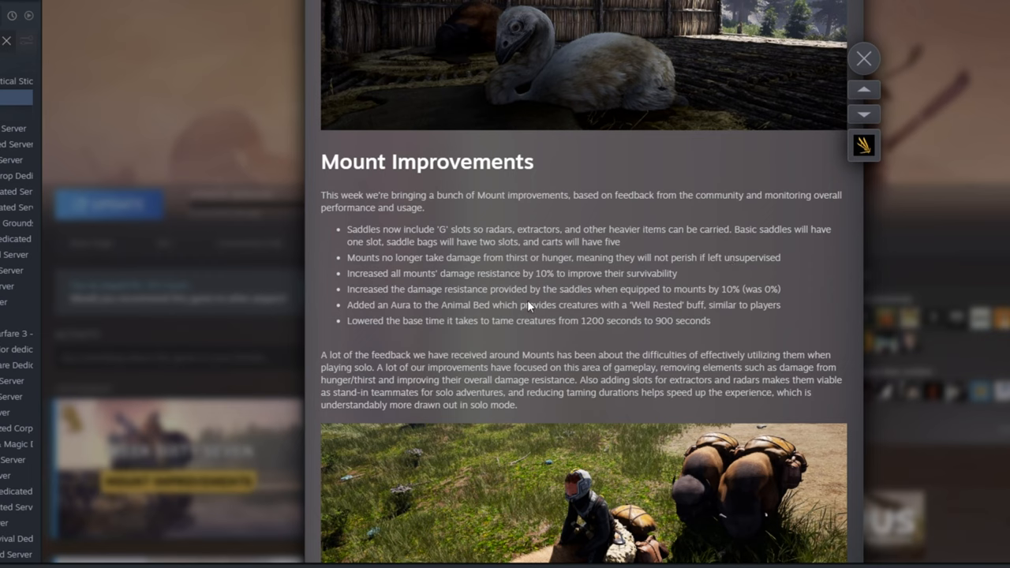
{"action": "mouse_move", "coordinate": [448, 282]}
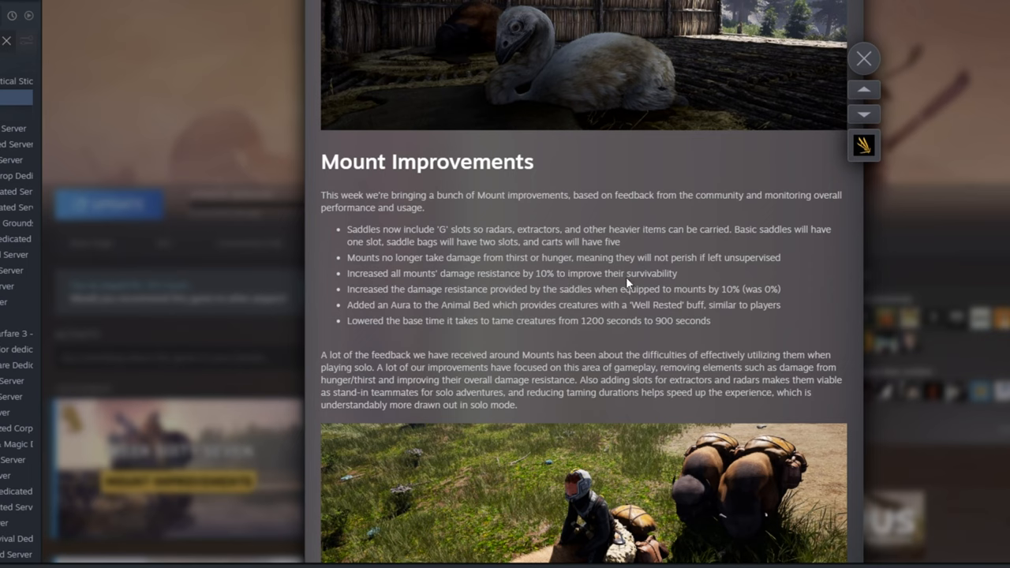
{"action": "mouse_move", "coordinate": [415, 306]}
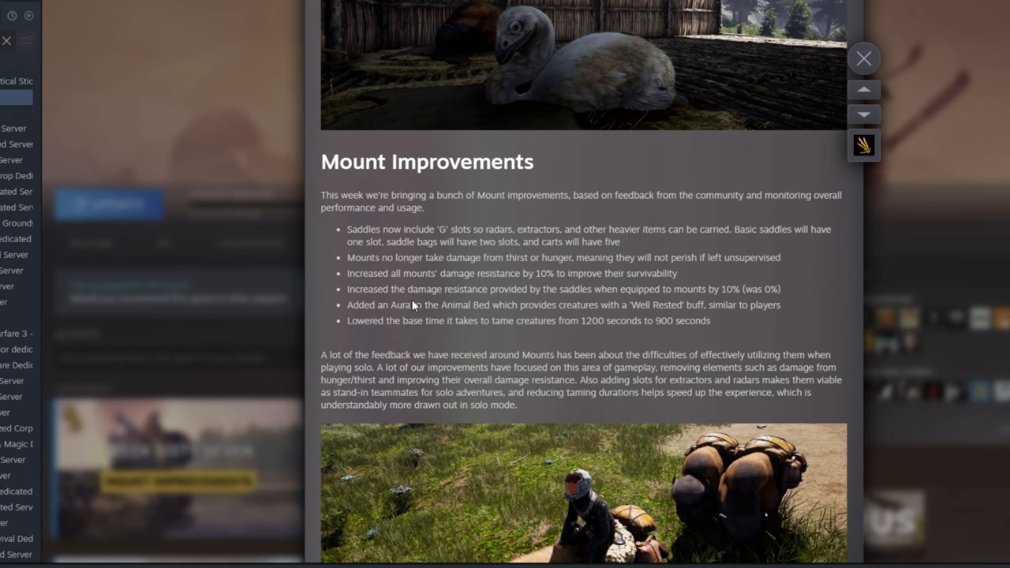
{"action": "mouse_move", "coordinate": [433, 296]}
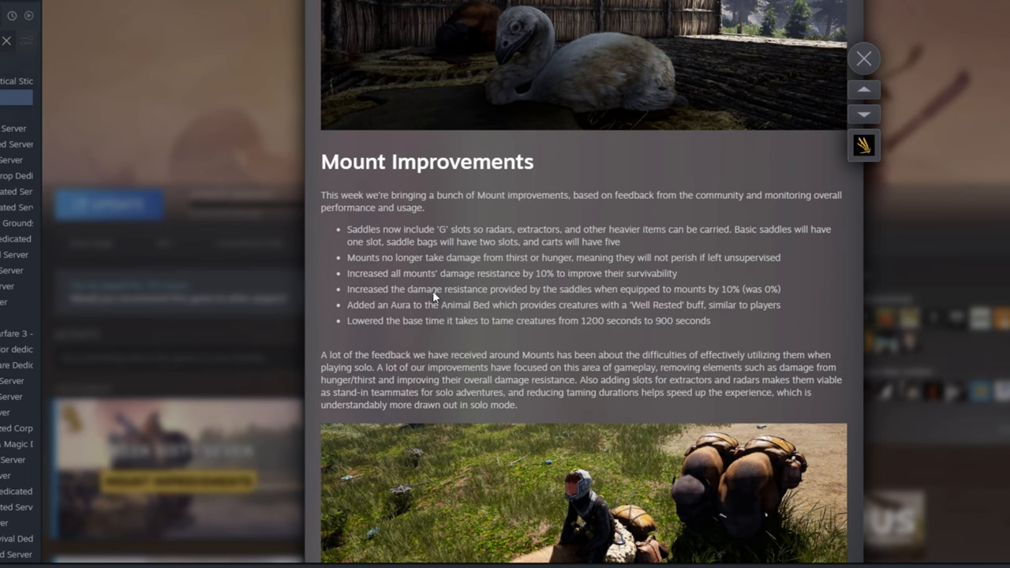
{"action": "mouse_move", "coordinate": [698, 296]}
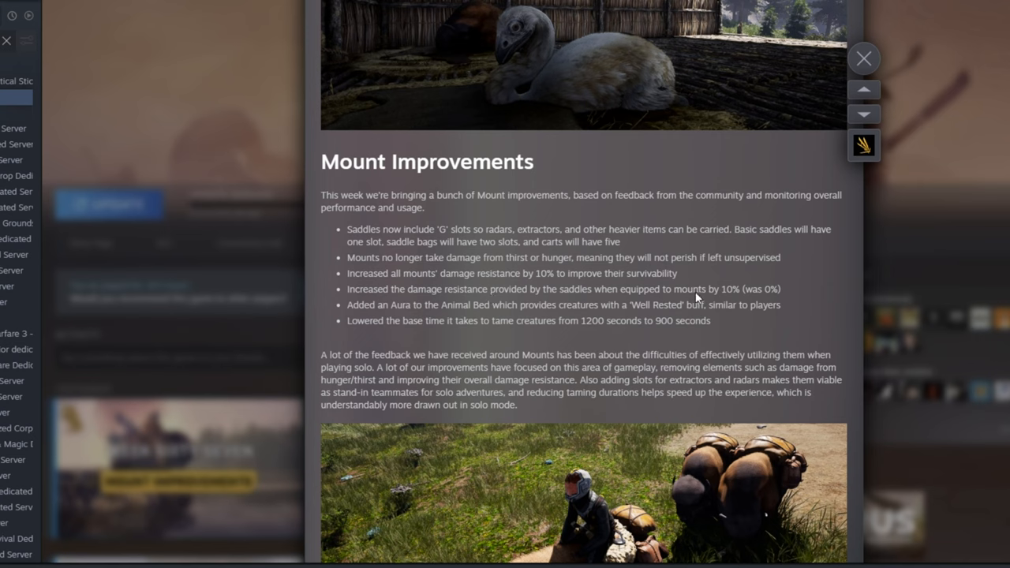
{"action": "mouse_move", "coordinate": [760, 293]}
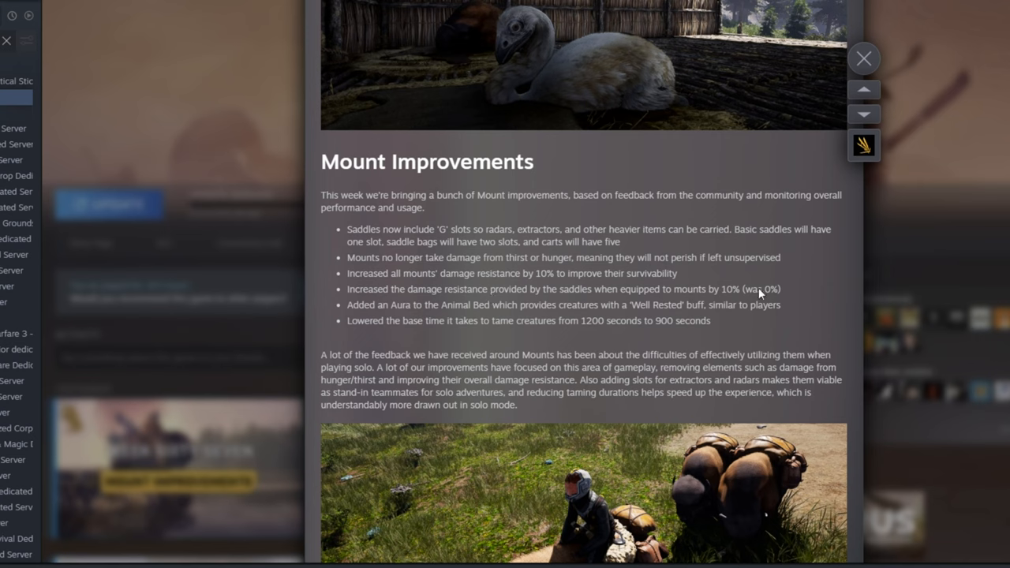
{"action": "mouse_move", "coordinate": [565, 296]}
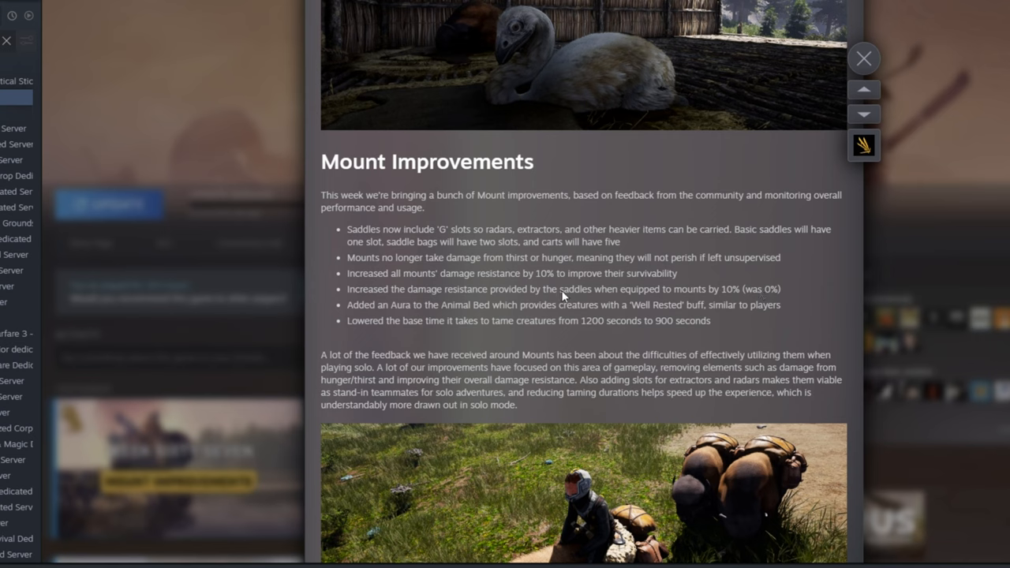
{"action": "mouse_move", "coordinate": [696, 295]}
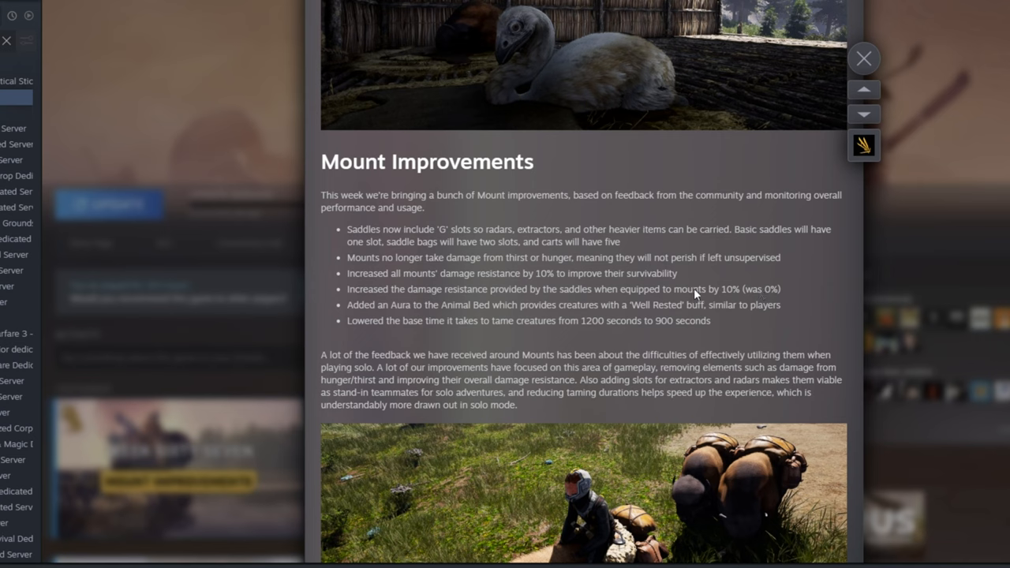
{"action": "mouse_move", "coordinate": [721, 293]}
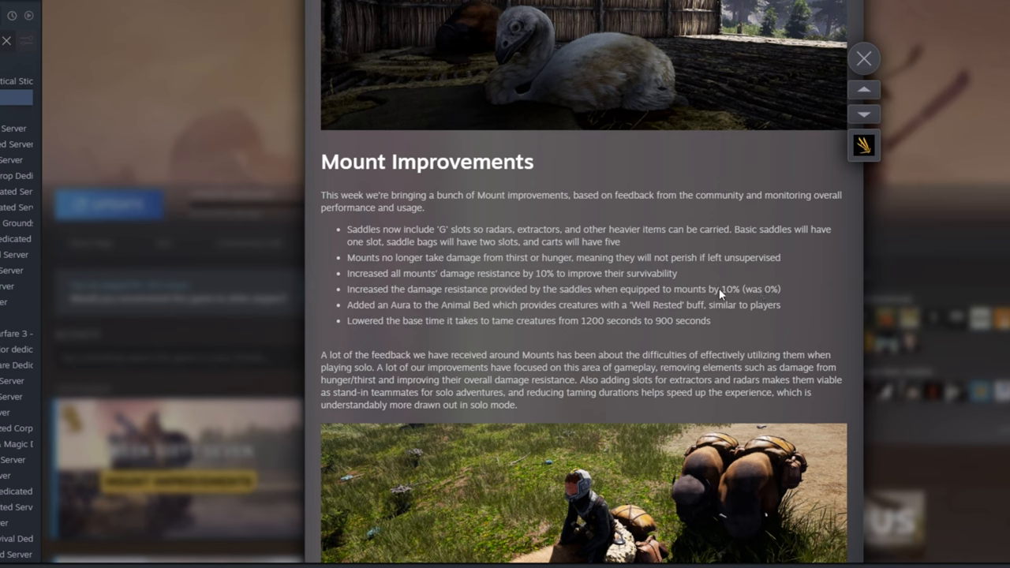
{"action": "mouse_move", "coordinate": [351, 308]}
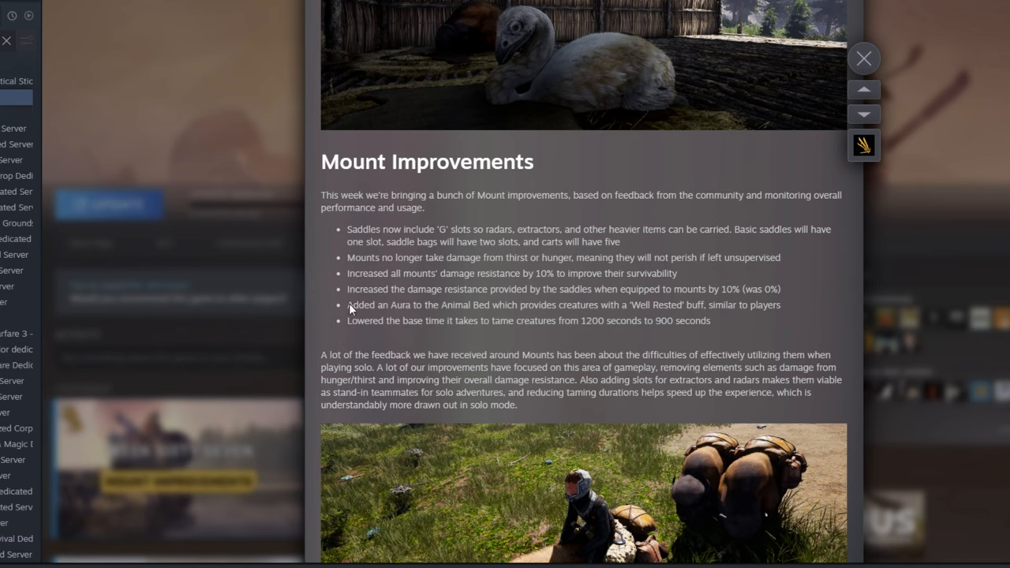
{"action": "mouse_move", "coordinate": [514, 313]}
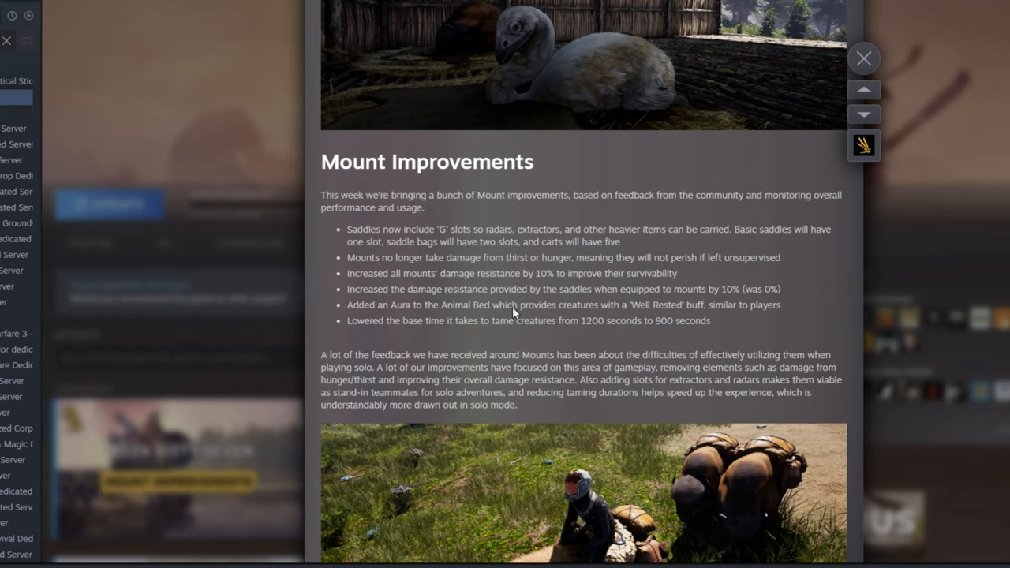
{"action": "mouse_move", "coordinate": [636, 314]}
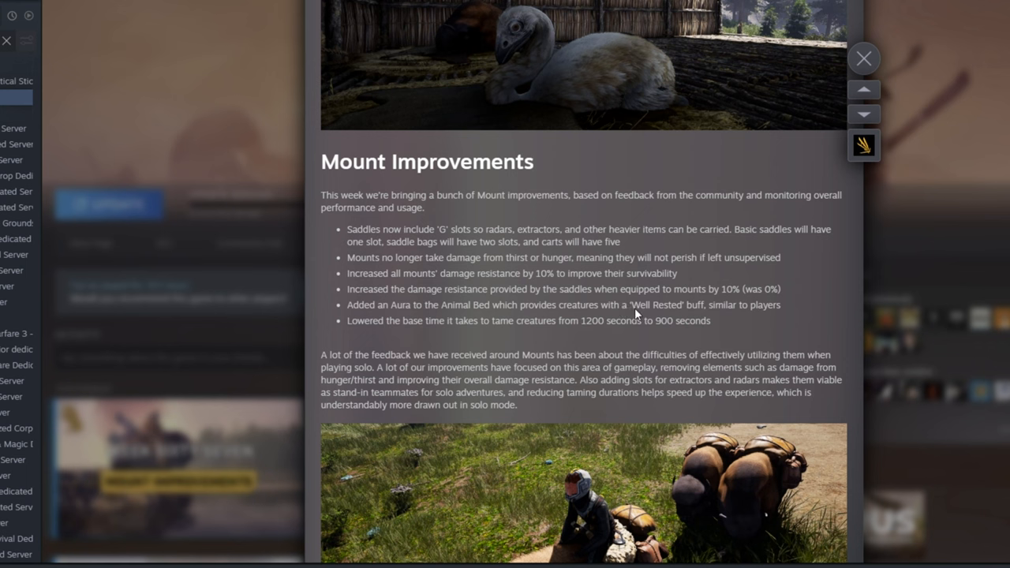
{"action": "mouse_move", "coordinate": [748, 311]}
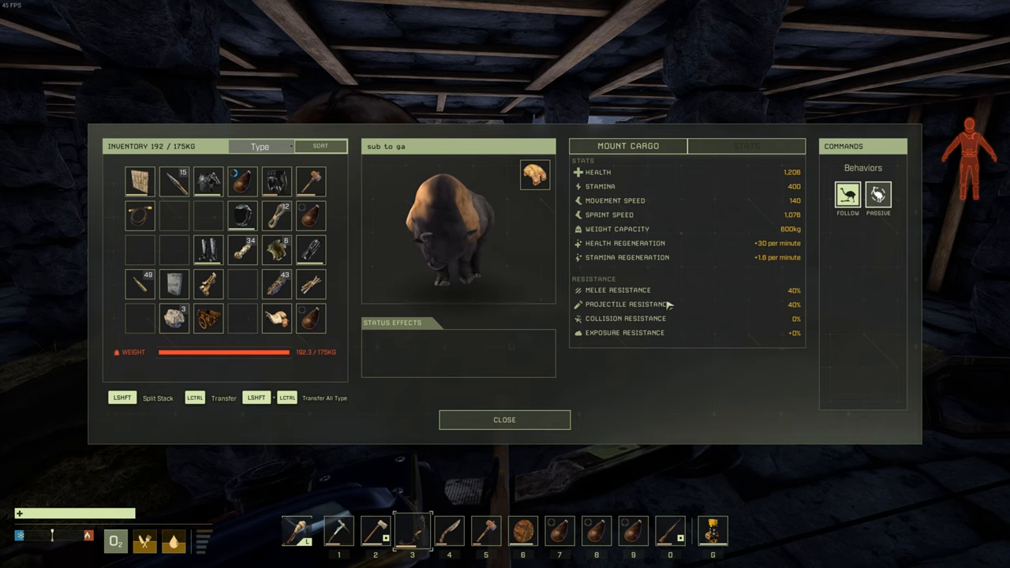
Show the mount's Stats tab with its 40% resistances beside the inventory.
{"action": "left_click", "coordinate": [746, 146]}
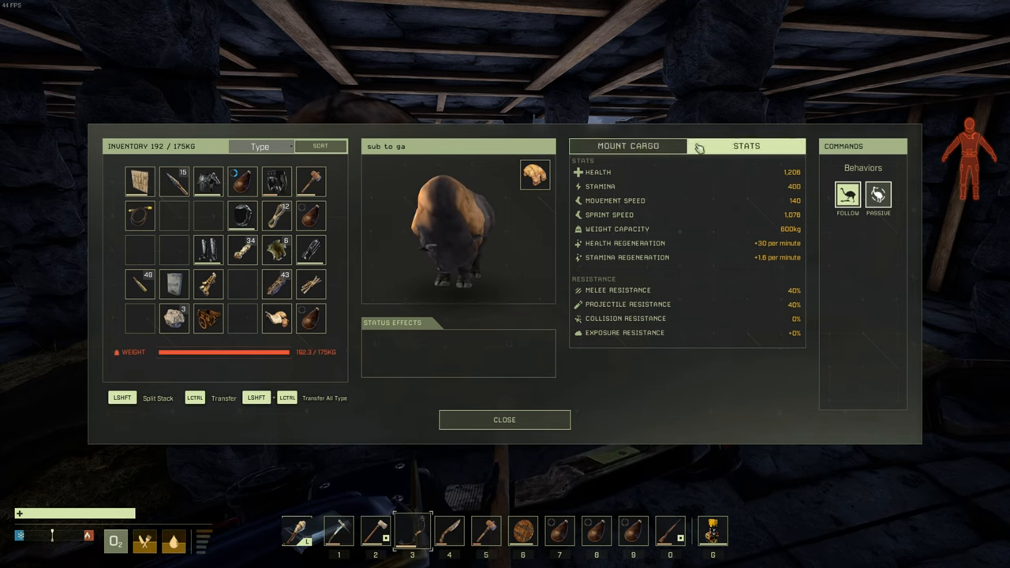
{"action": "left_click", "coordinate": [627, 146]}
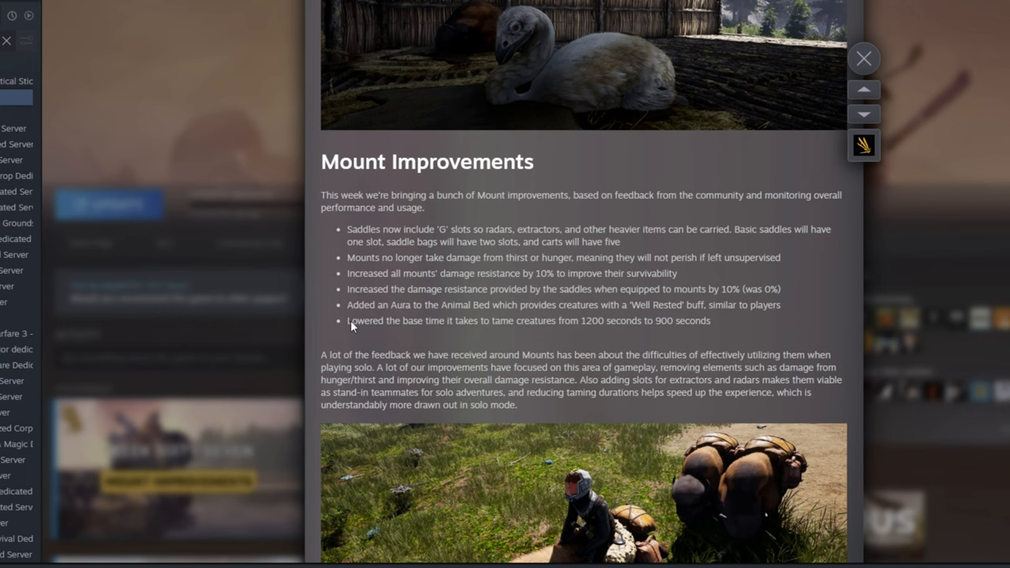
{"action": "mouse_move", "coordinate": [486, 328]}
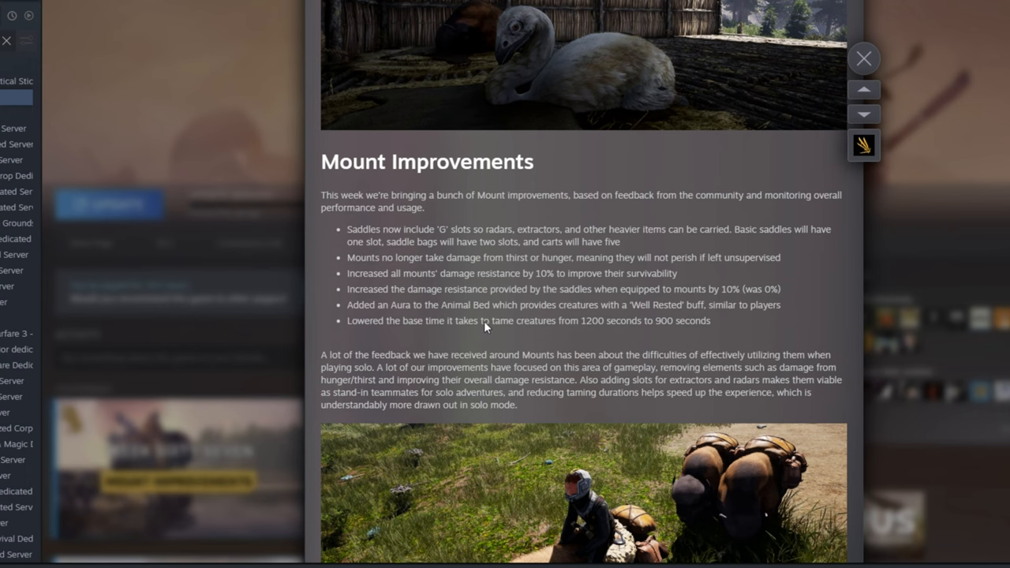
{"action": "mouse_move", "coordinate": [672, 326]}
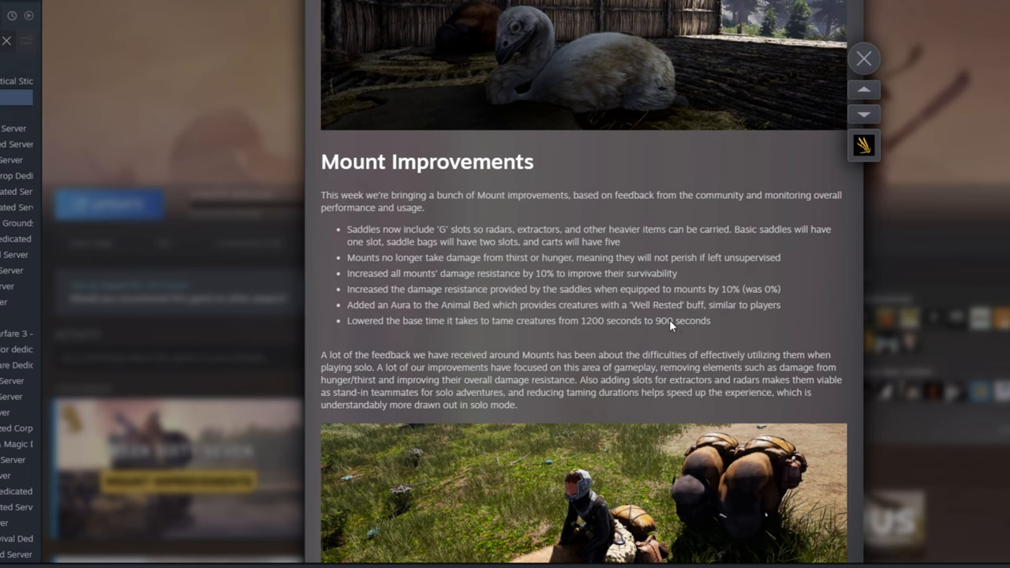
{"action": "mouse_move", "coordinate": [698, 318]}
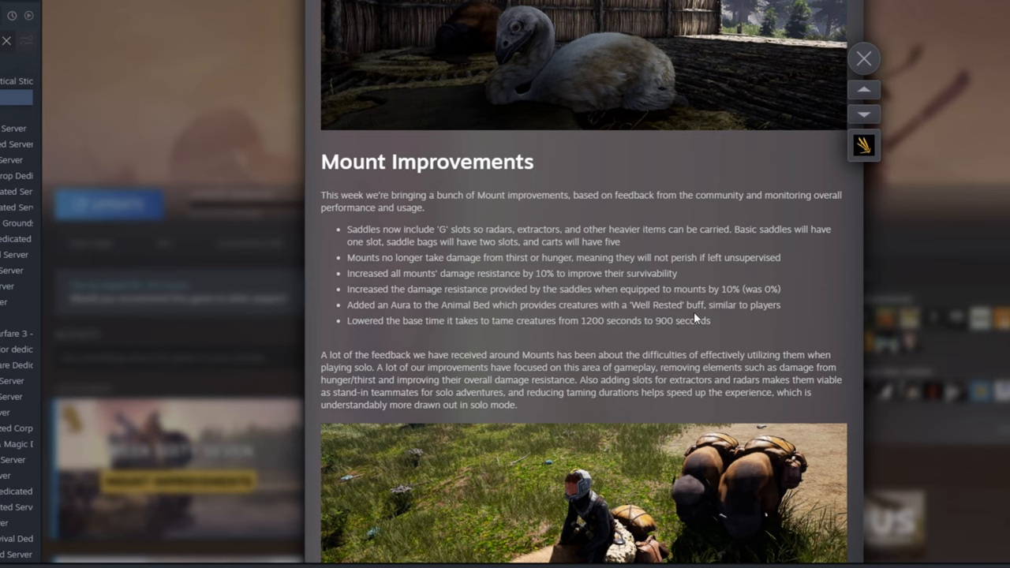
{"action": "mouse_move", "coordinate": [672, 326]}
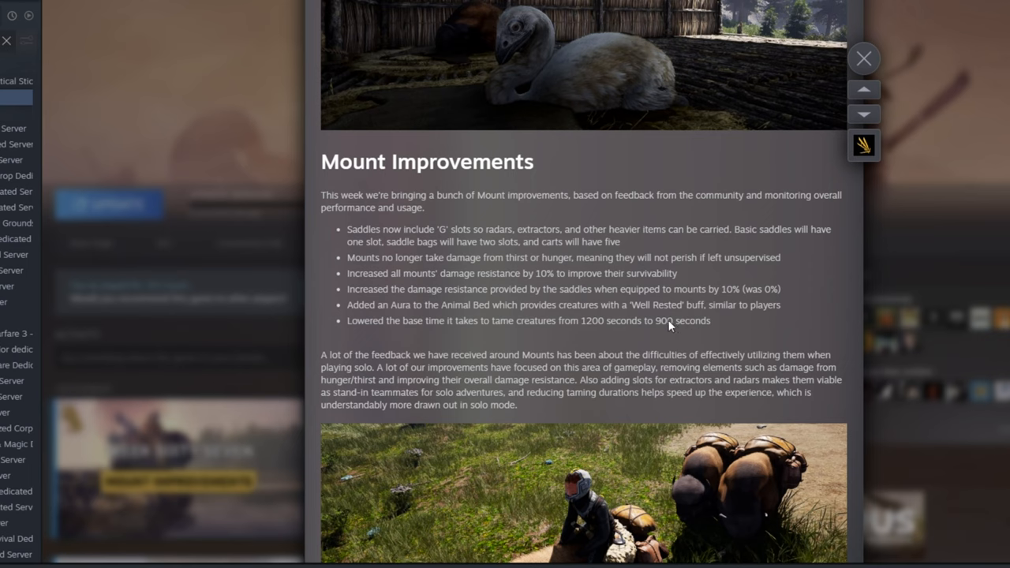
{"action": "mouse_move", "coordinate": [703, 330]}
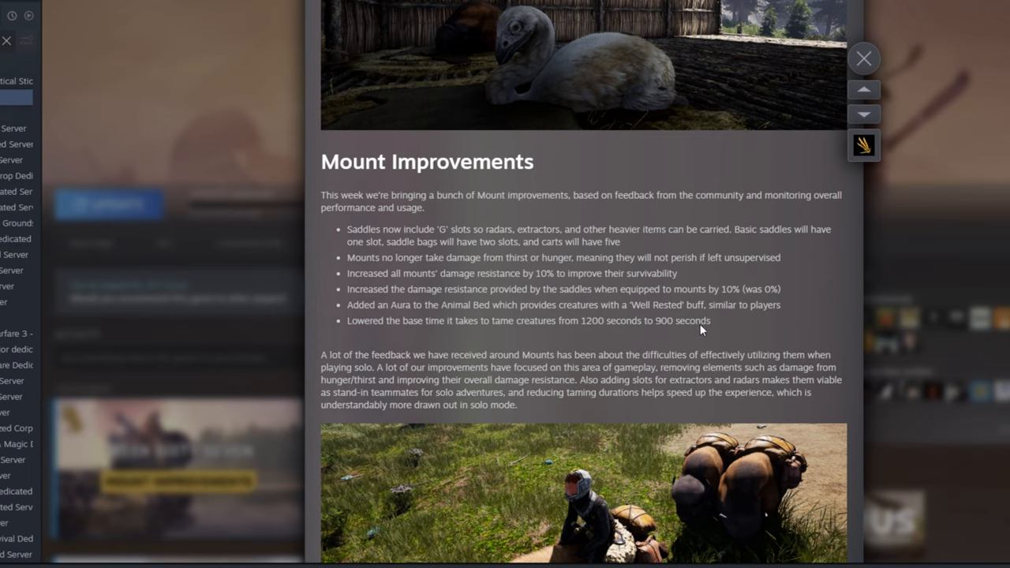
{"action": "mouse_move", "coordinate": [687, 323]}
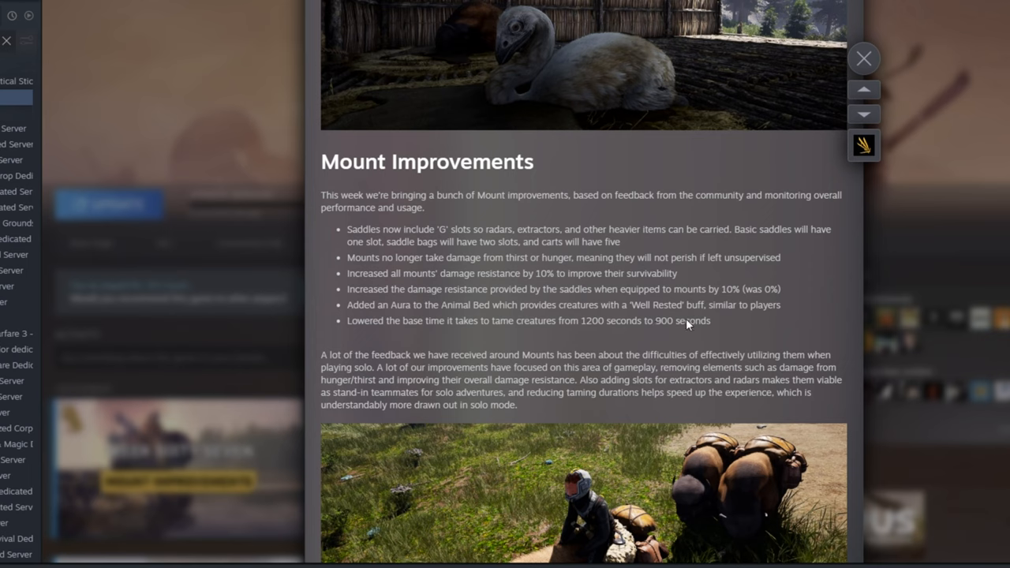
{"action": "mouse_move", "coordinate": [728, 330]}
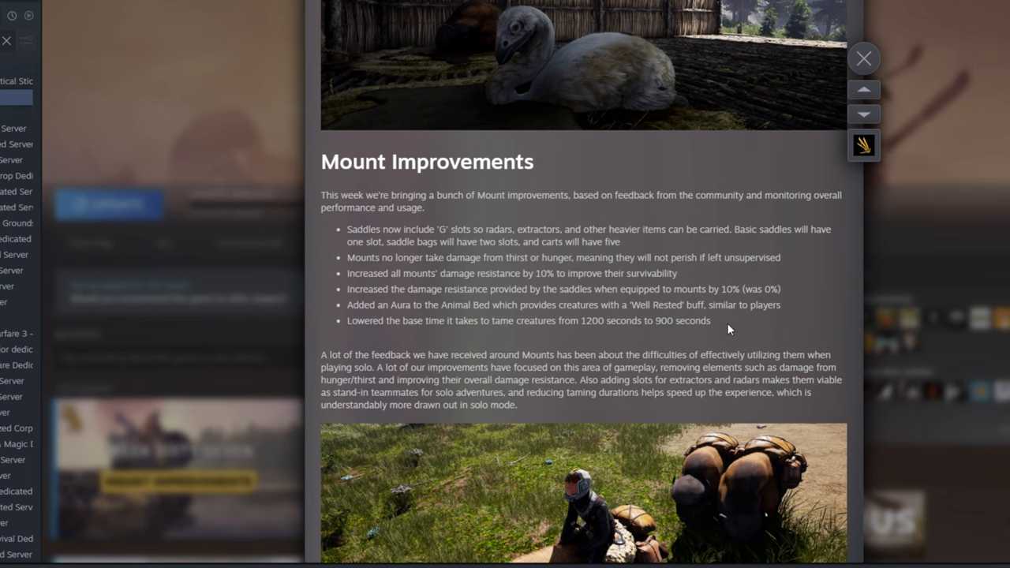
Scroll the Icarus news post past Mount Improvements to the Galileo Progress section.
{"action": "scroll", "scroll_direction": "down", "scroll_amount": 3}
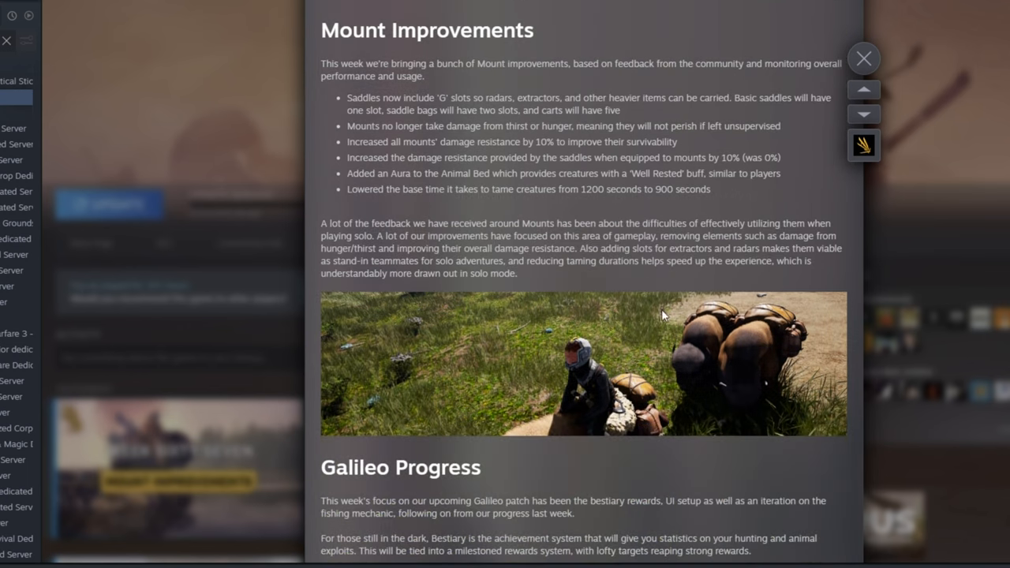
{"action": "mouse_move", "coordinate": [728, 203]}
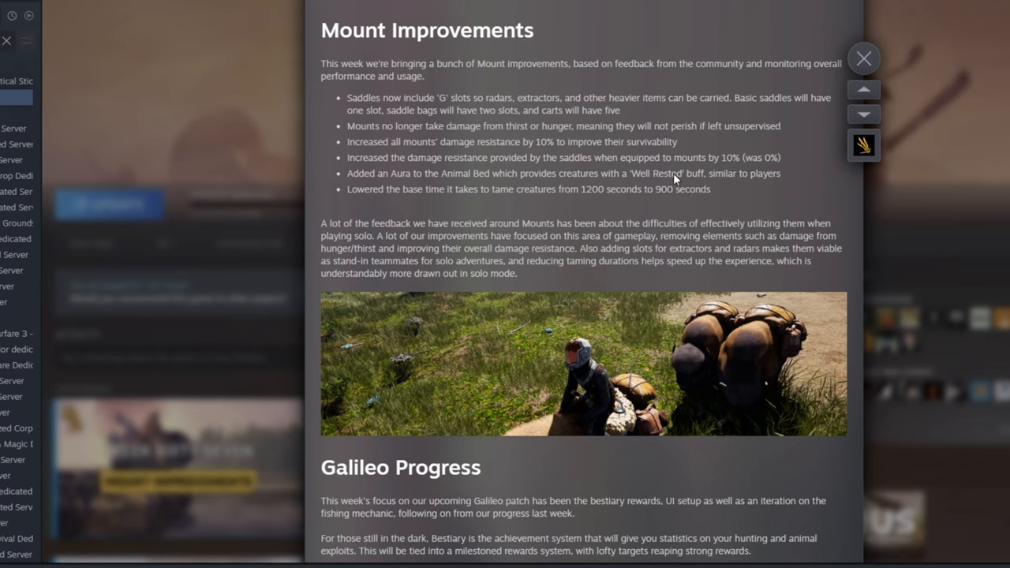
{"action": "mouse_move", "coordinate": [416, 138]}
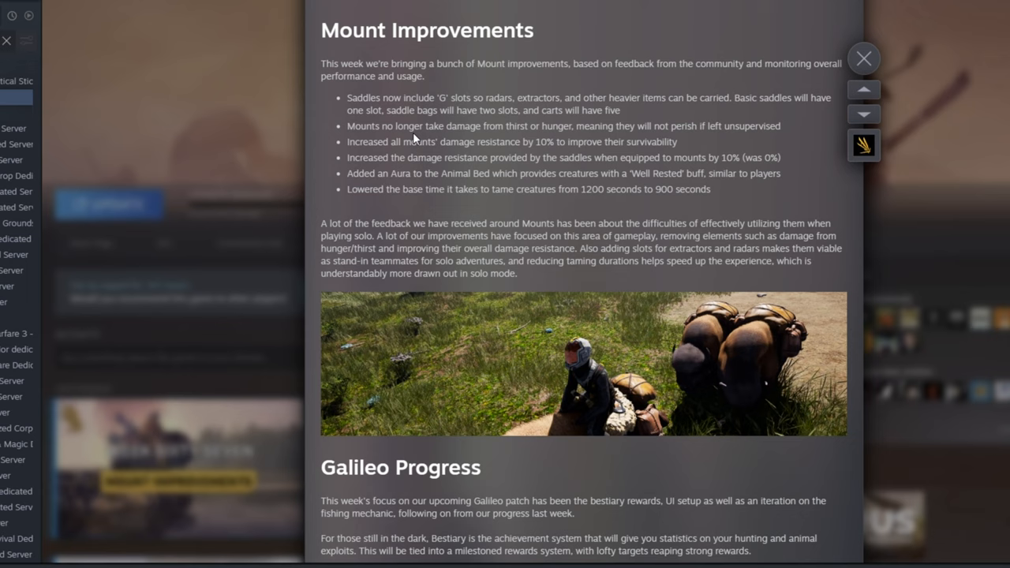
{"action": "mouse_move", "coordinate": [572, 135]}
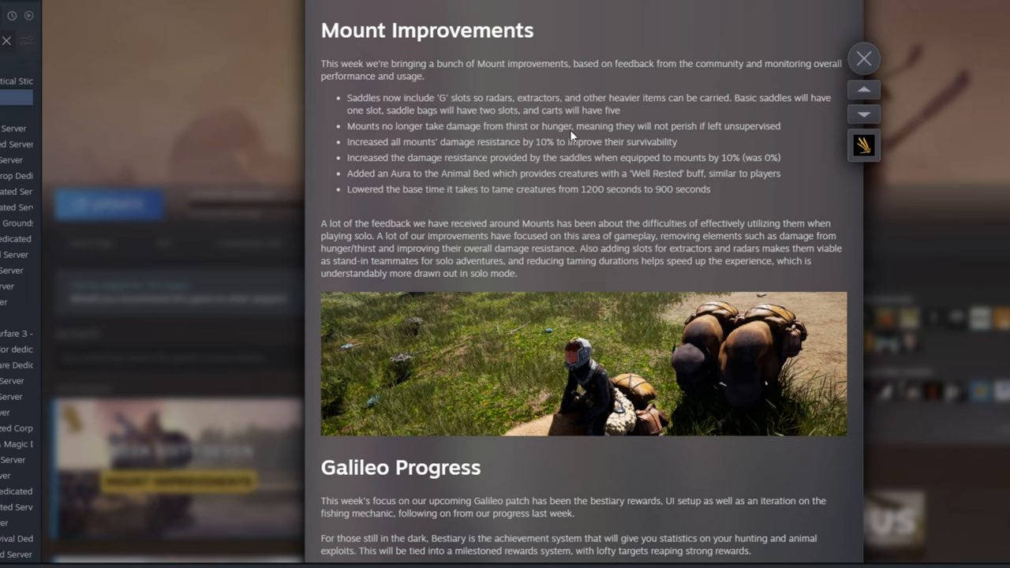
{"action": "left_click", "coordinate": [863, 58]}
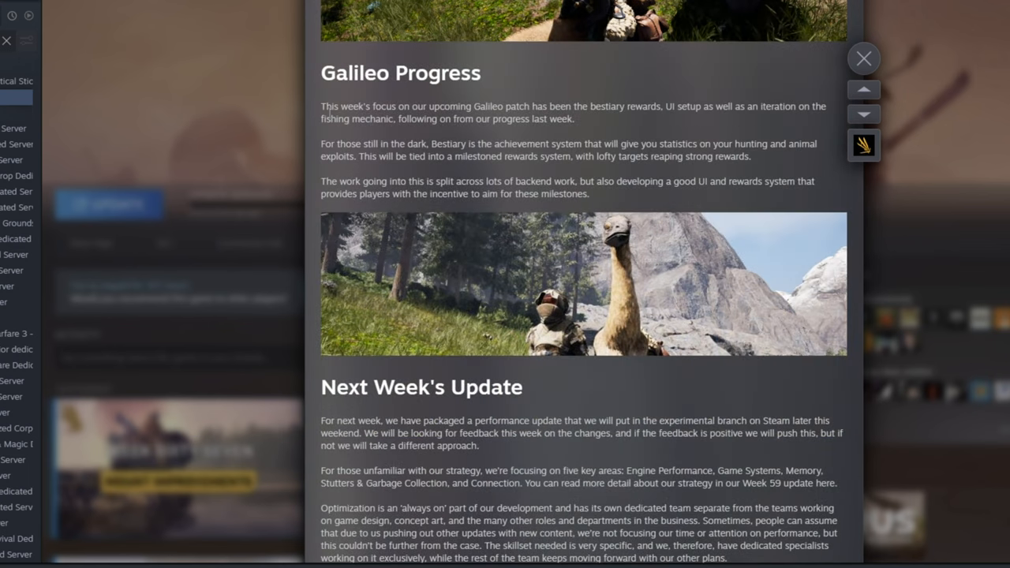
{"action": "left_click_drag", "start_coordinate": [320, 106], "coordinate": [588, 193]}
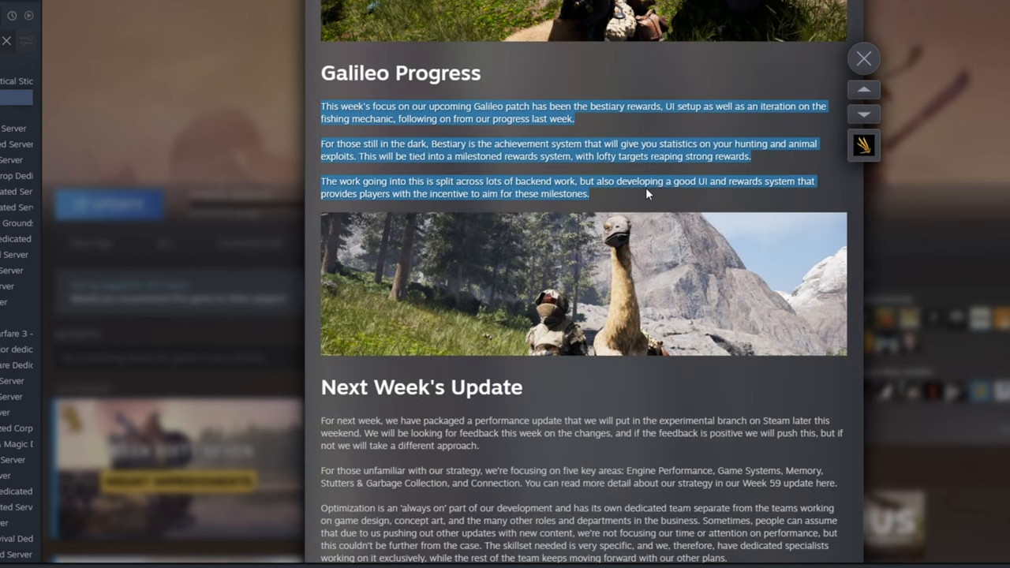
{"action": "mouse_move", "coordinate": [573, 194]}
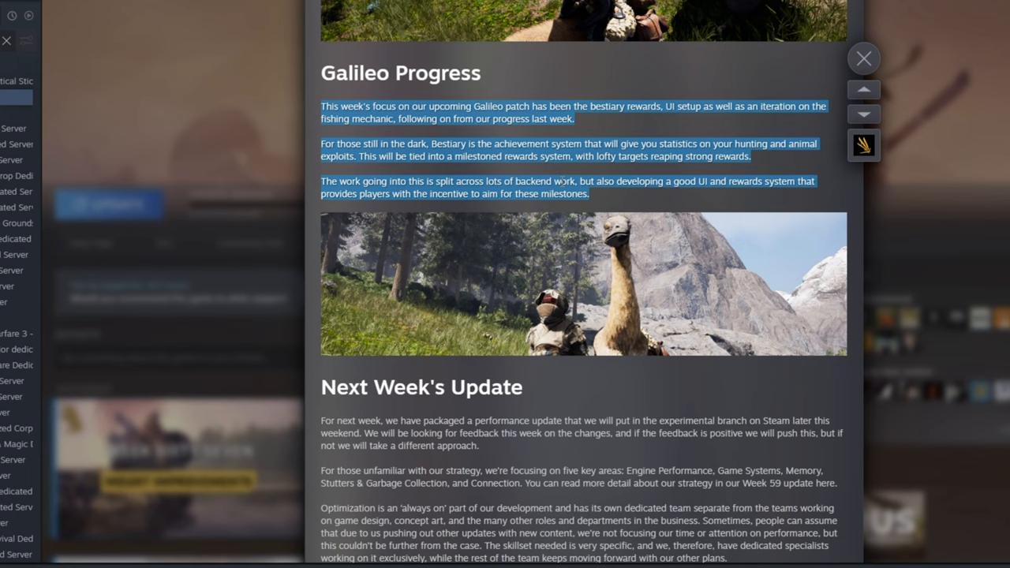
{"action": "left_click", "coordinate": [469, 290]}
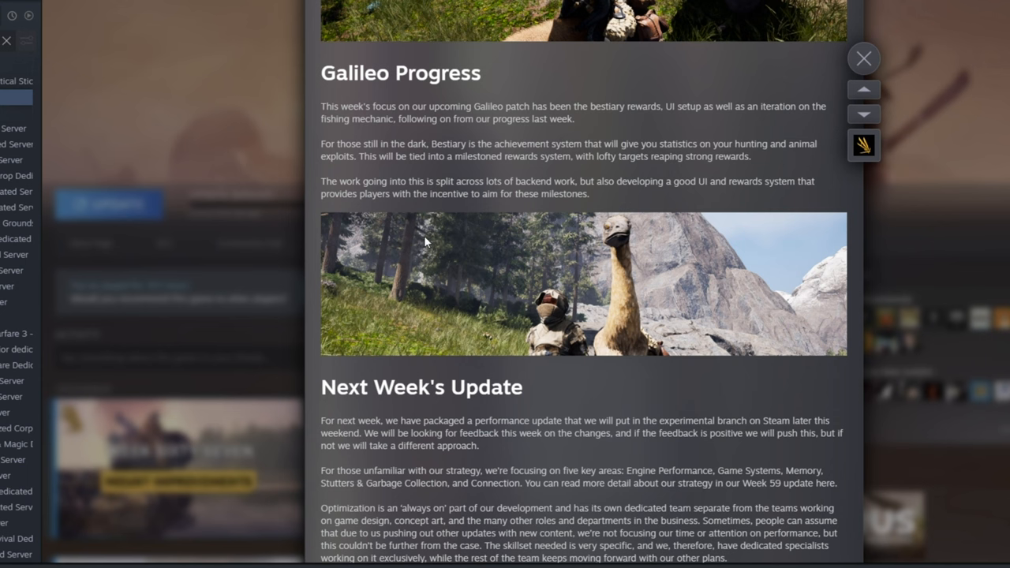
Bring Next Week's Update to the top and deselect its highlighted text.
{"action": "scroll", "scroll_direction": "down", "scroll_amount": 3}
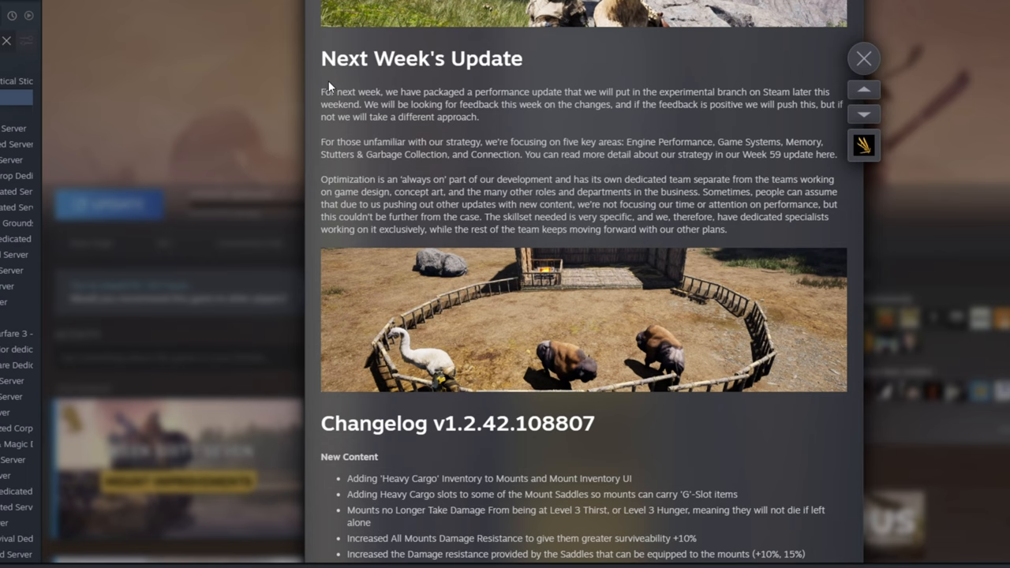
{"action": "mouse_move", "coordinate": [358, 83]}
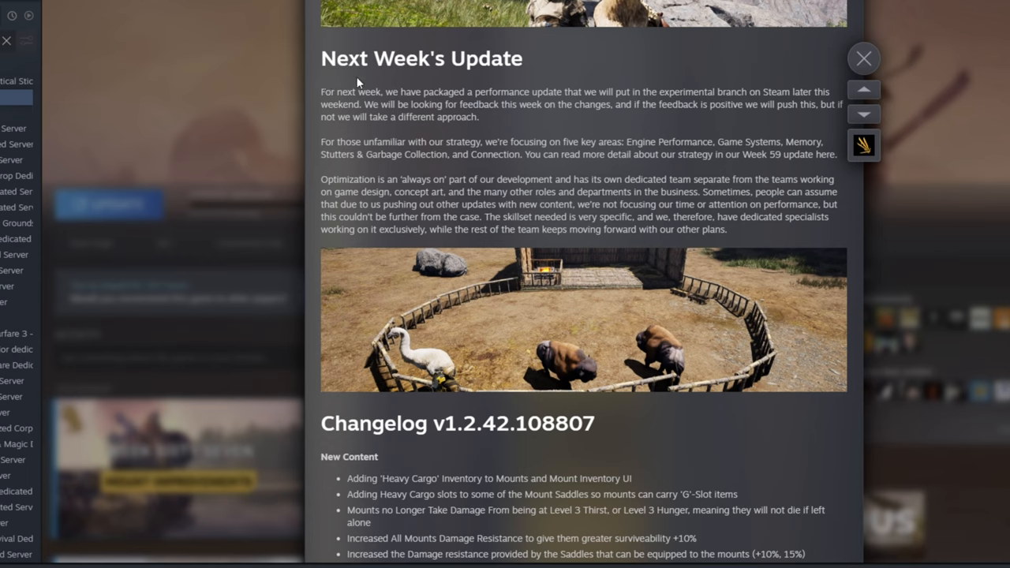
{"action": "mouse_move", "coordinate": [423, 95]}
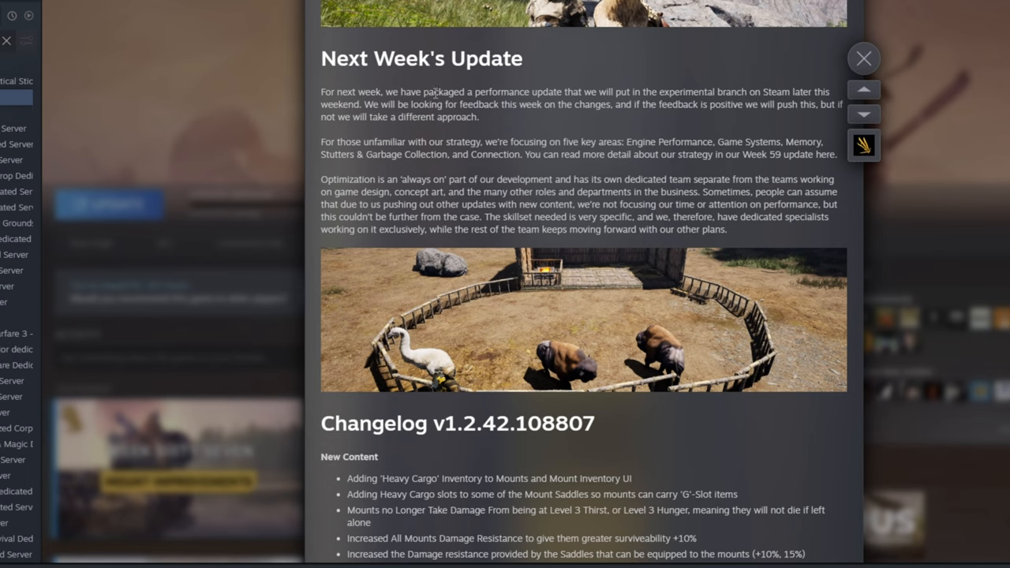
{"action": "mouse_move", "coordinate": [514, 83]}
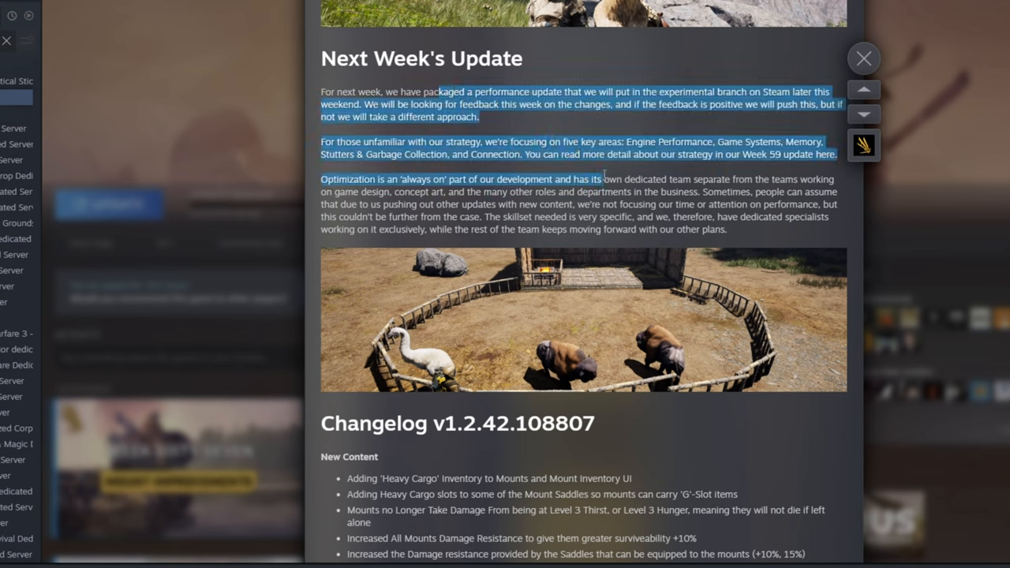
{"action": "left_click", "coordinate": [616, 190]}
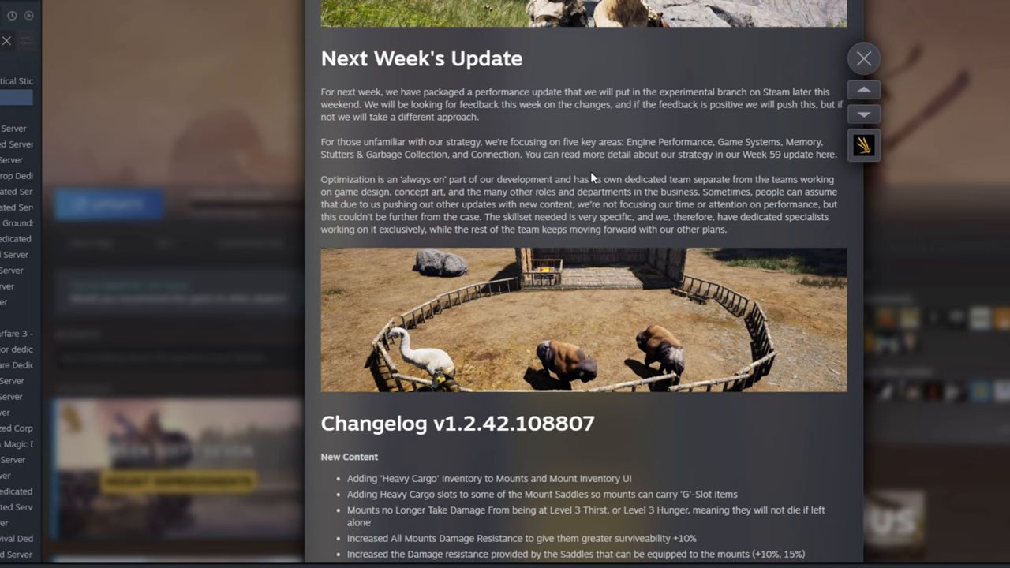
Read through the Changelog v1.2.42 Fixed and Future Content lists, then close the news.
{"action": "scroll", "scroll_direction": "down", "scroll_amount": 3}
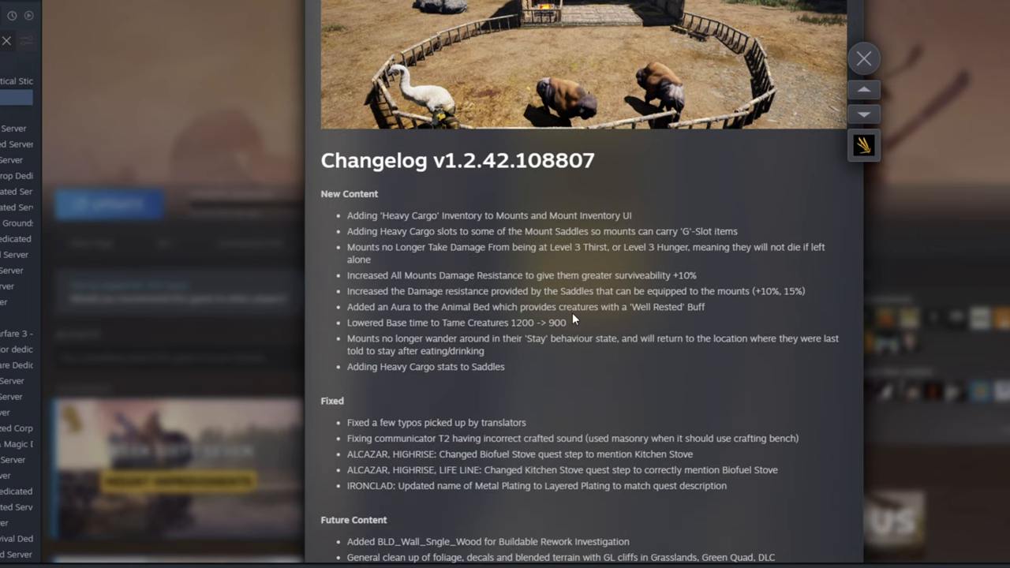
{"action": "scroll", "scroll_direction": "down", "scroll_amount": 3}
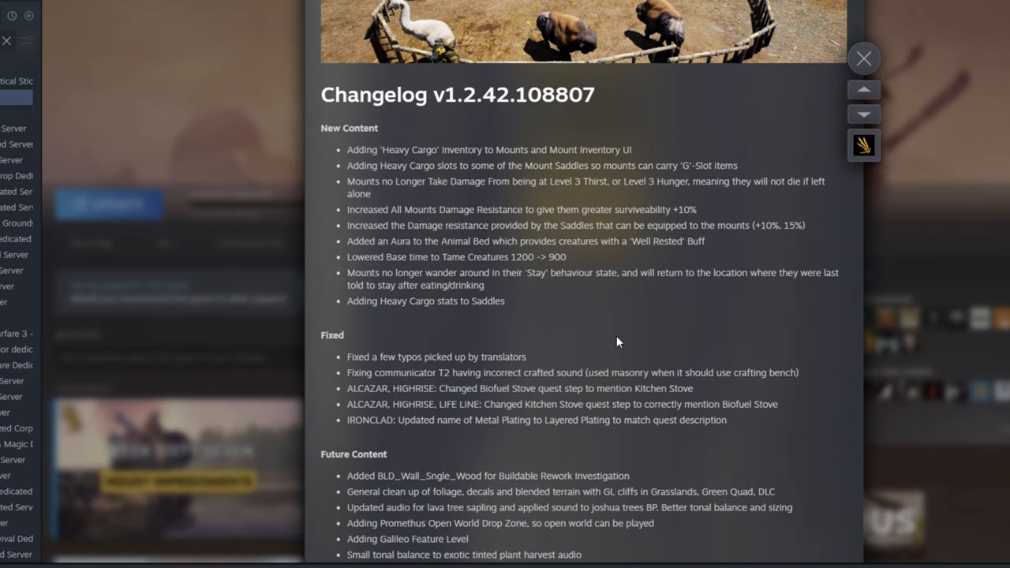
{"action": "scroll", "scroll_direction": "down", "scroll_amount": 3}
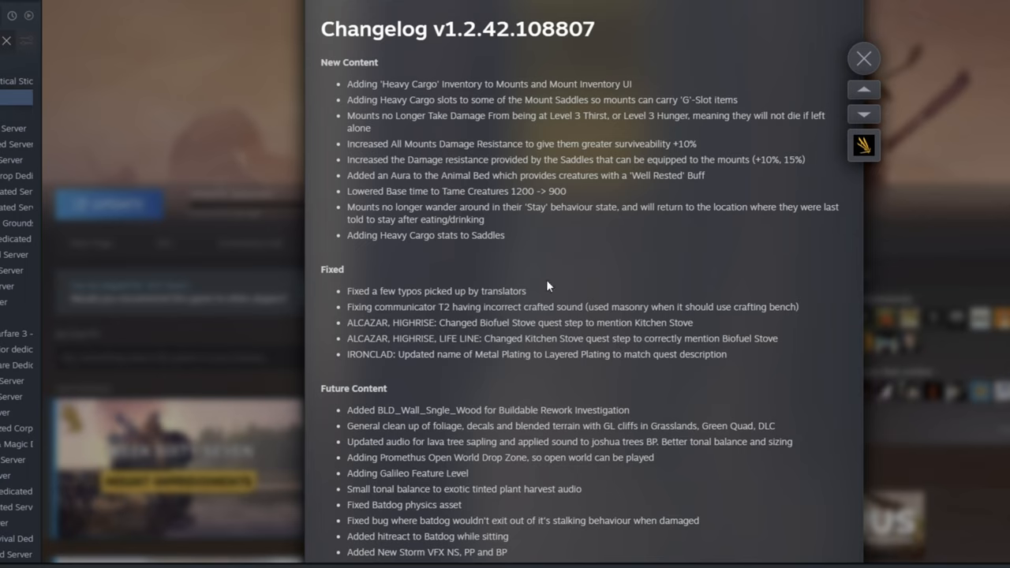
{"action": "mouse_move", "coordinate": [628, 242]}
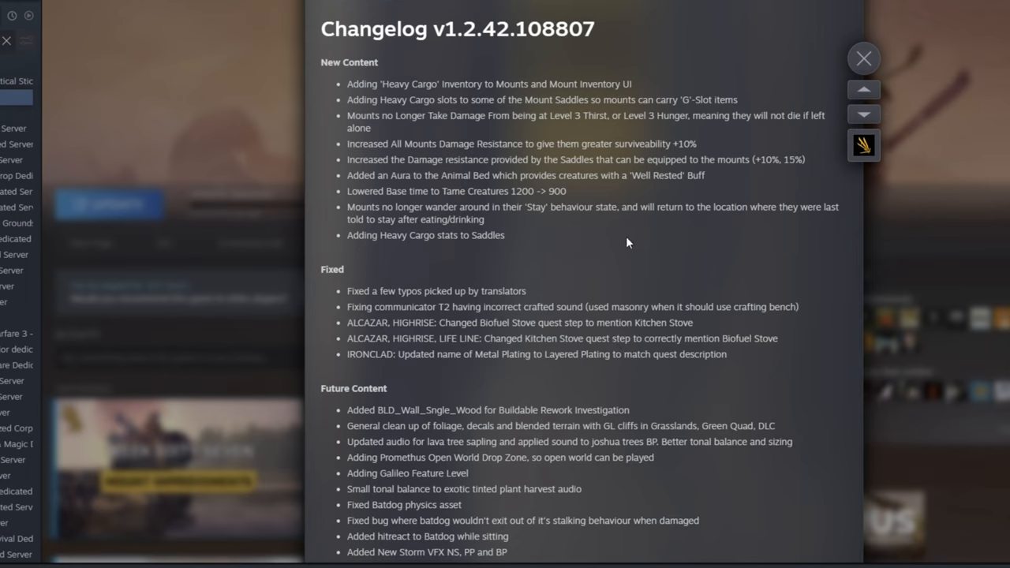
{"action": "mouse_move", "coordinate": [509, 203]}
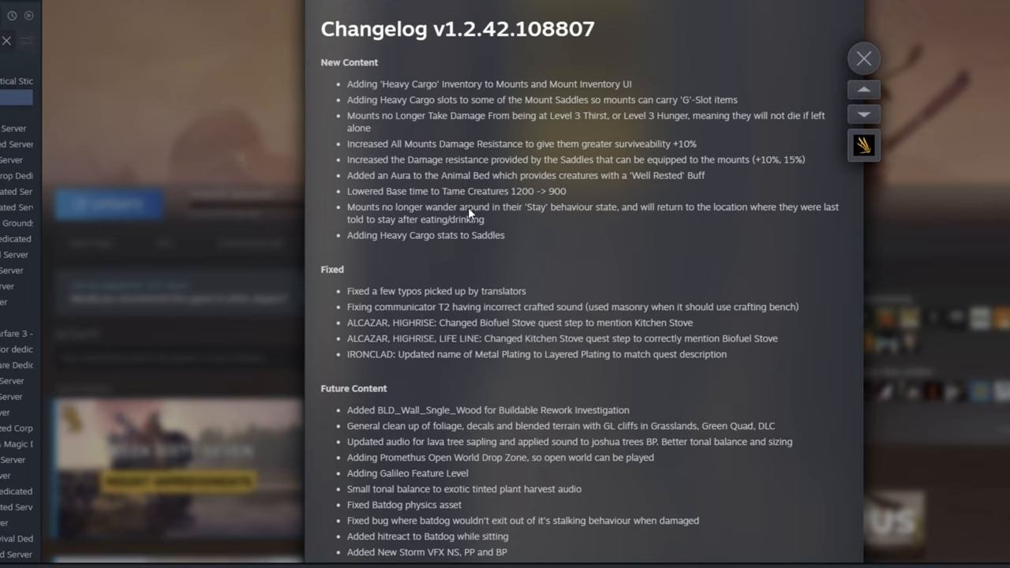
{"action": "mouse_move", "coordinate": [512, 243]}
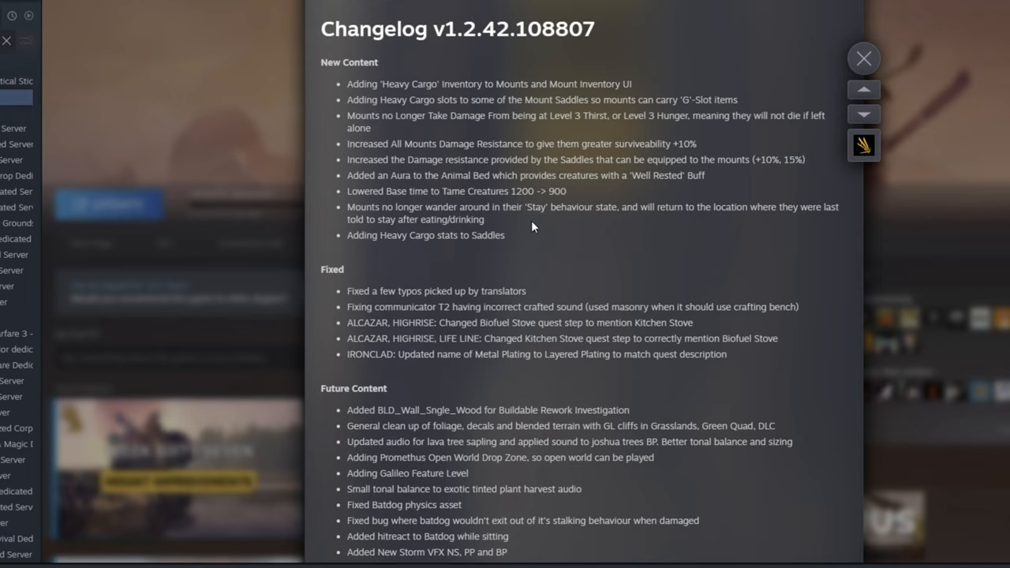
{"action": "left_click", "coordinate": [863, 58]}
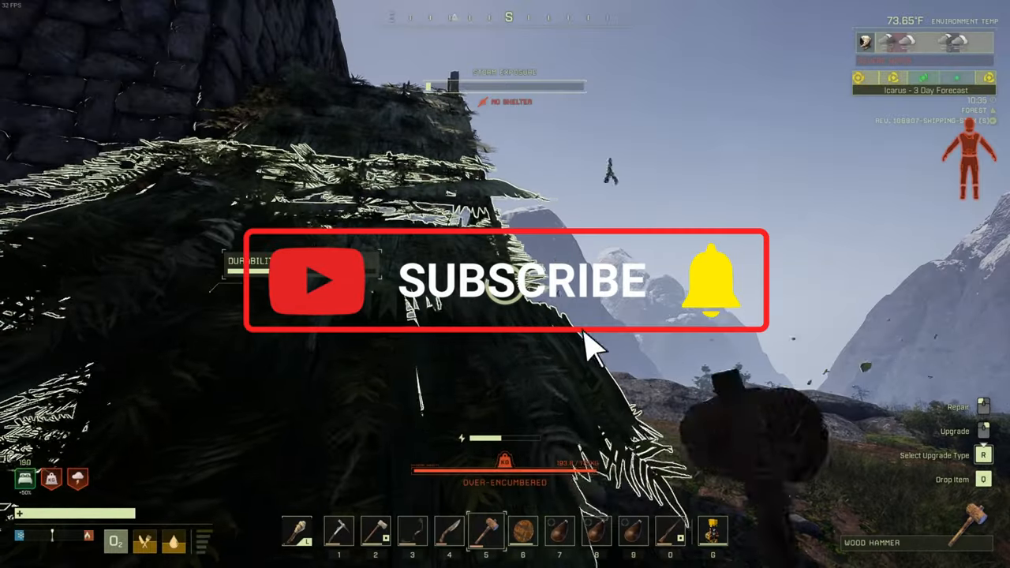